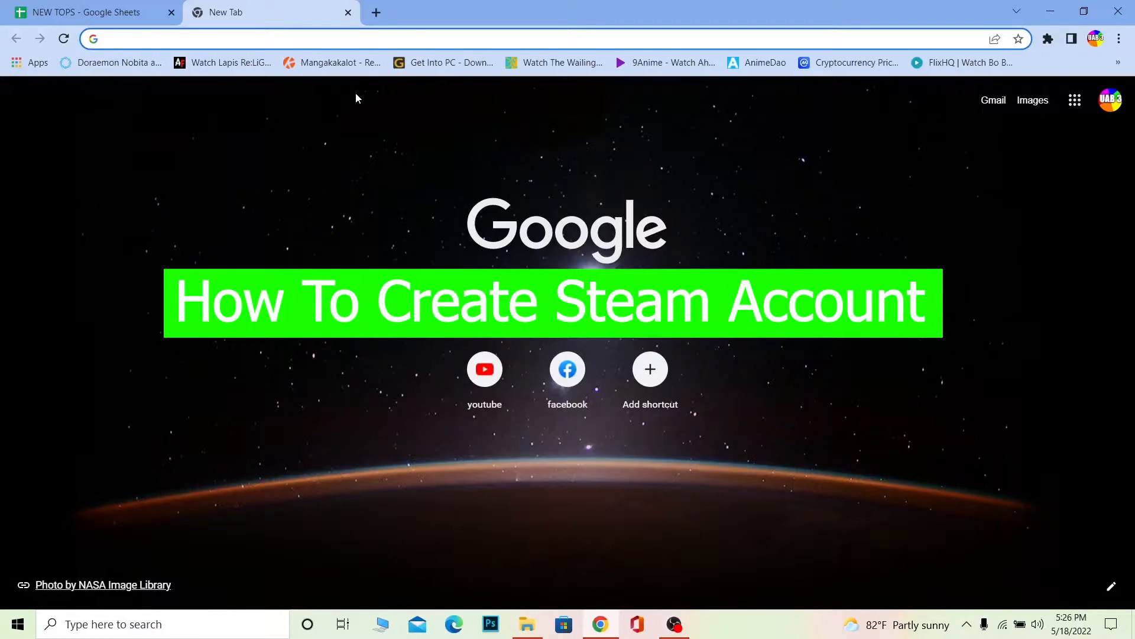
Step: Search Google for 'steam account creation' and pick Steam's Create Your Account result
left_click(290, 38)
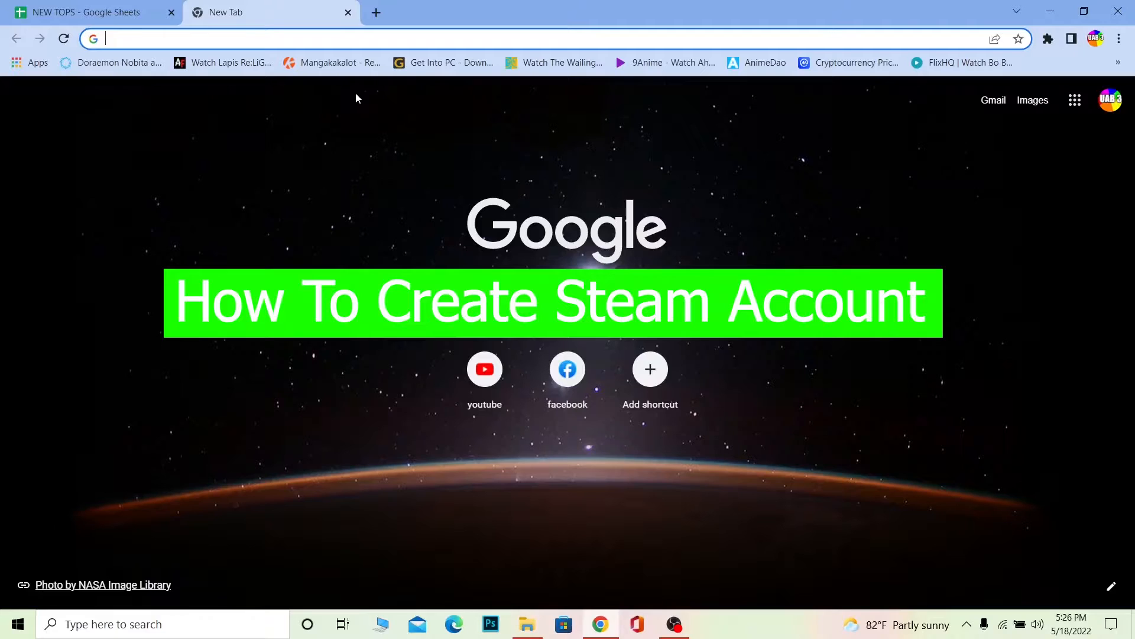
mouse_move(355, 109)
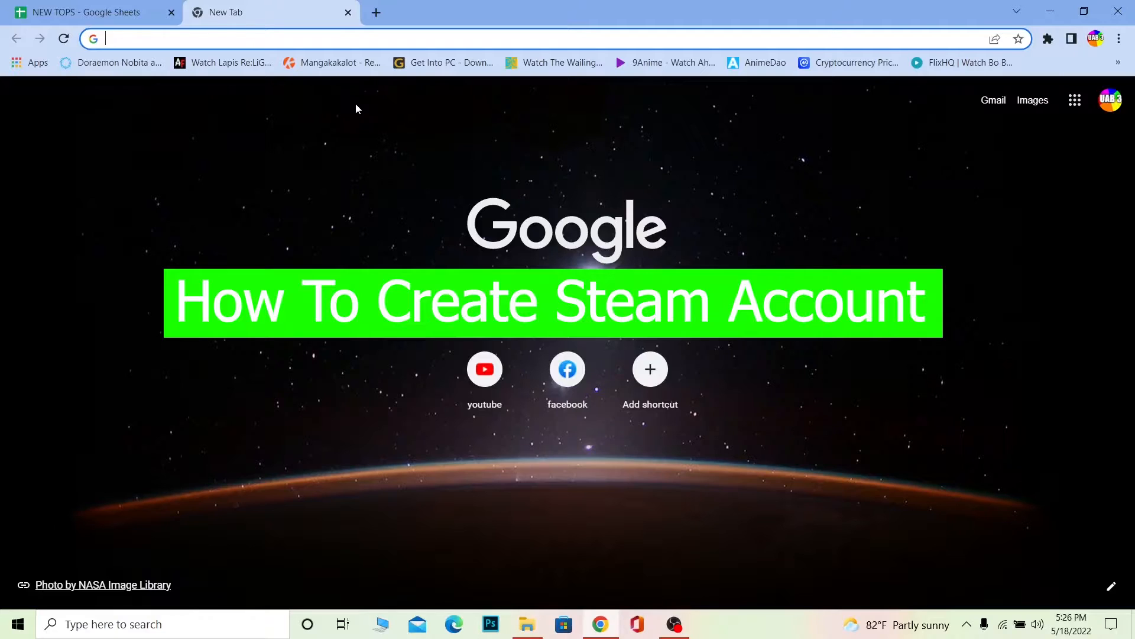
mouse_move(422, 161)
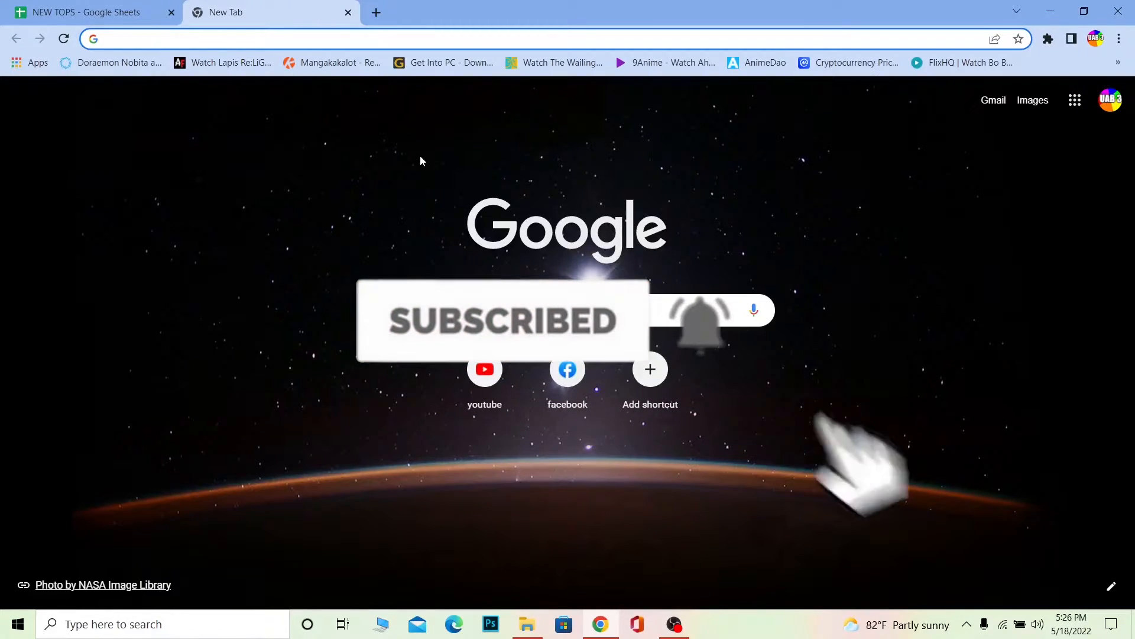
type("steam account crea")
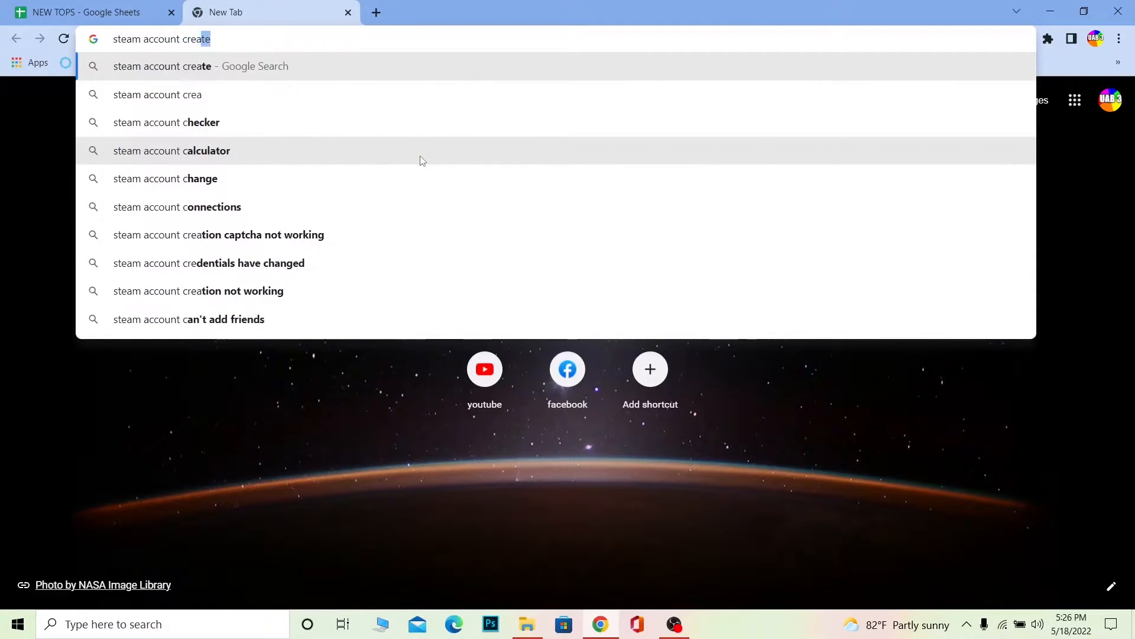
key("Enter")
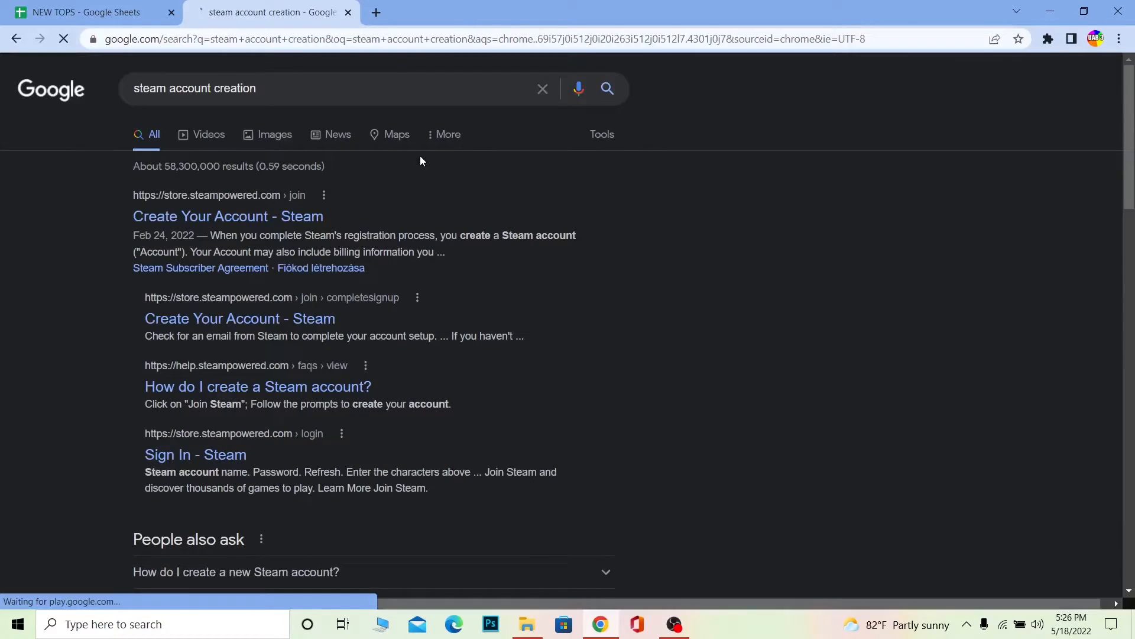
left_click(227, 216)
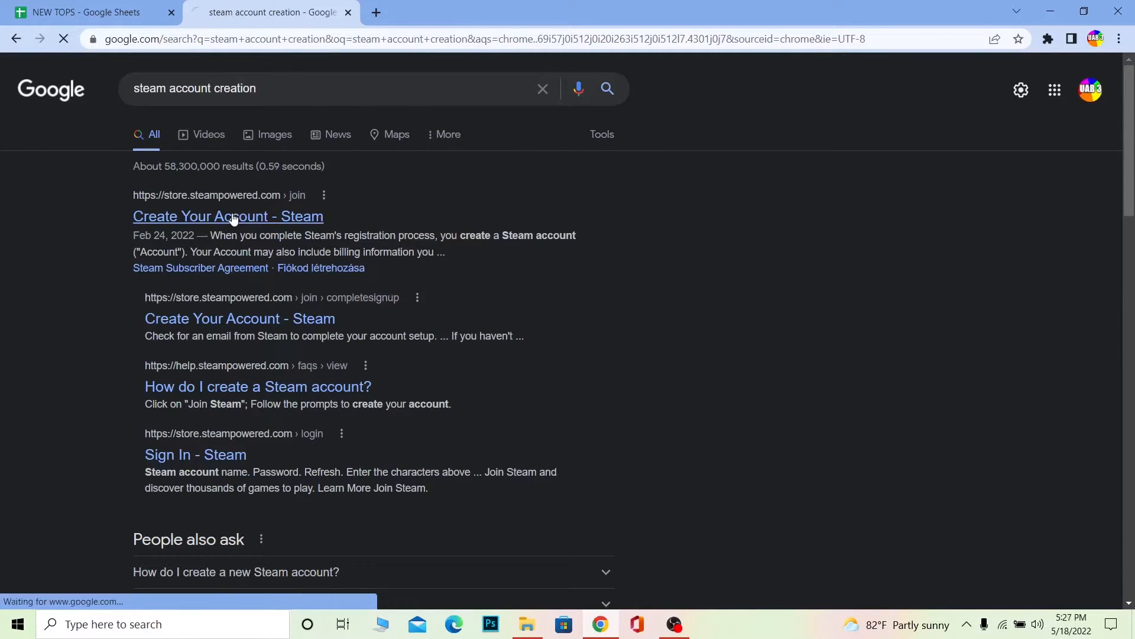
left_click(228, 216)
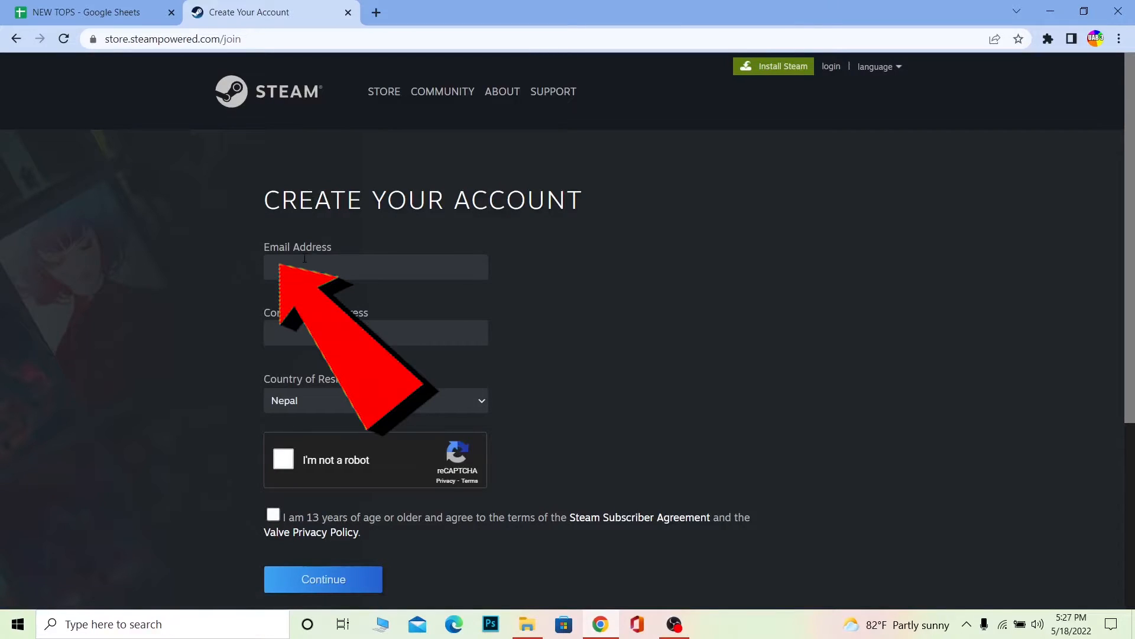
left_click(375, 267)
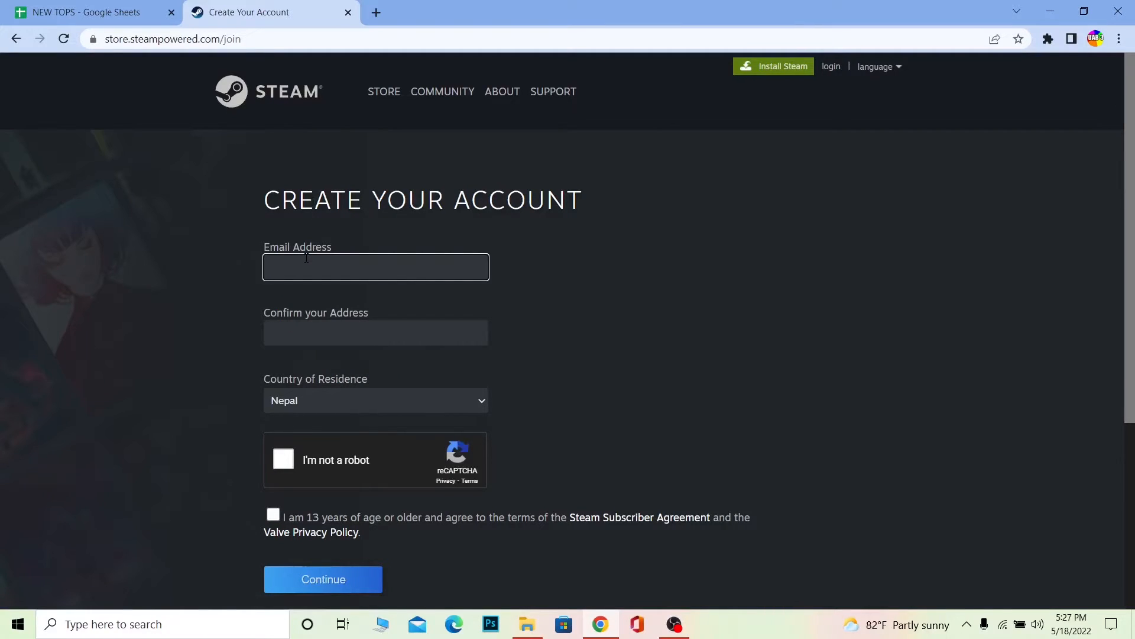
left_click(375, 267)
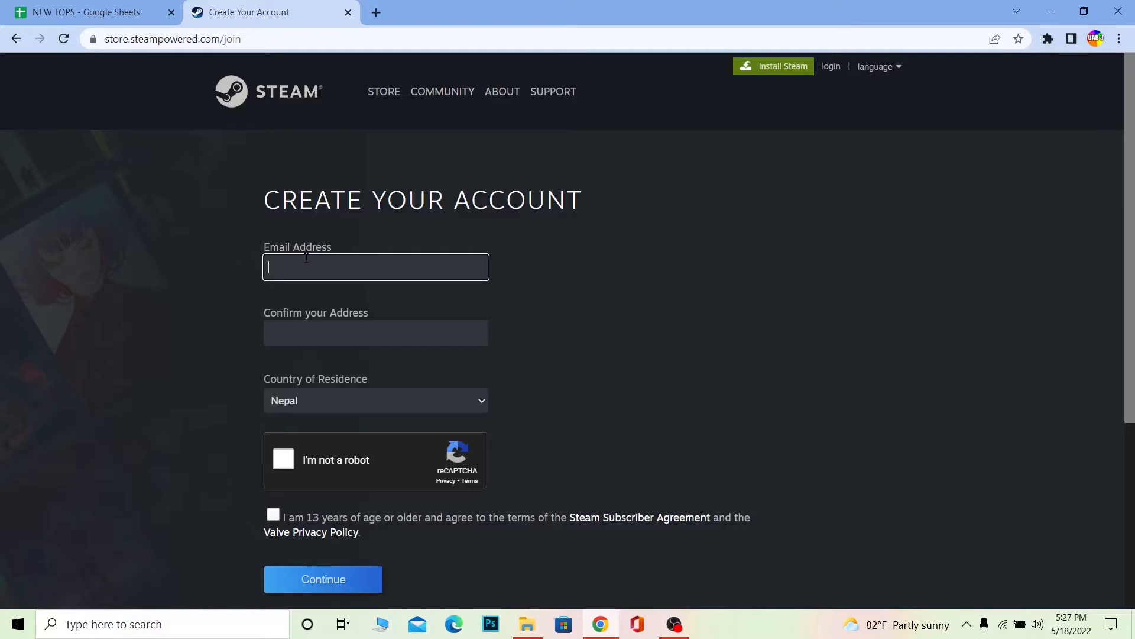
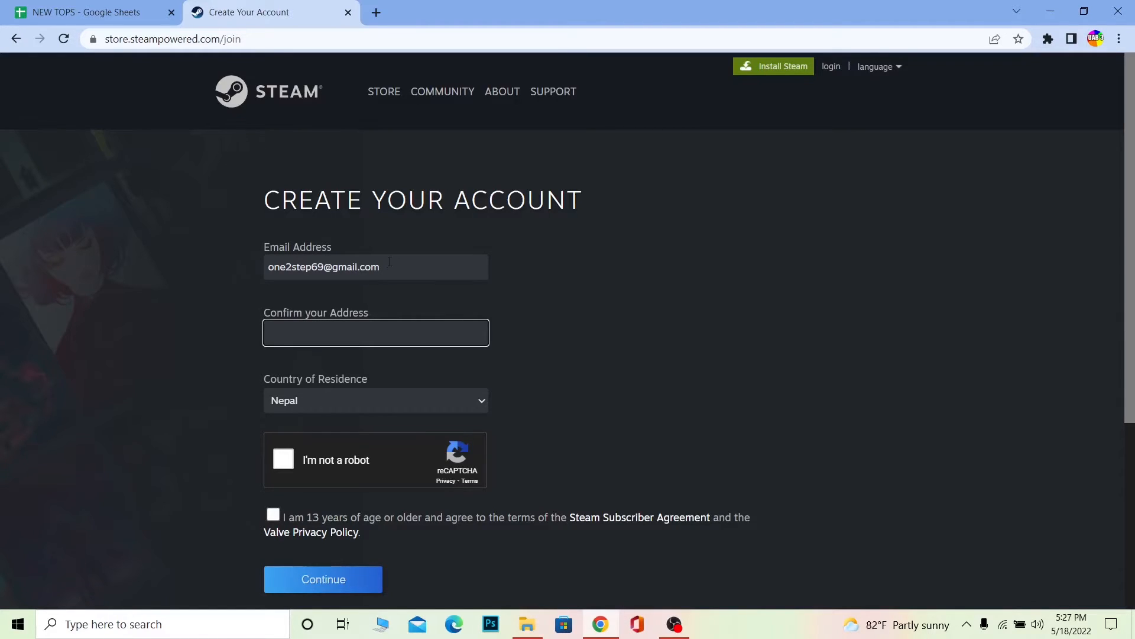
type("o")
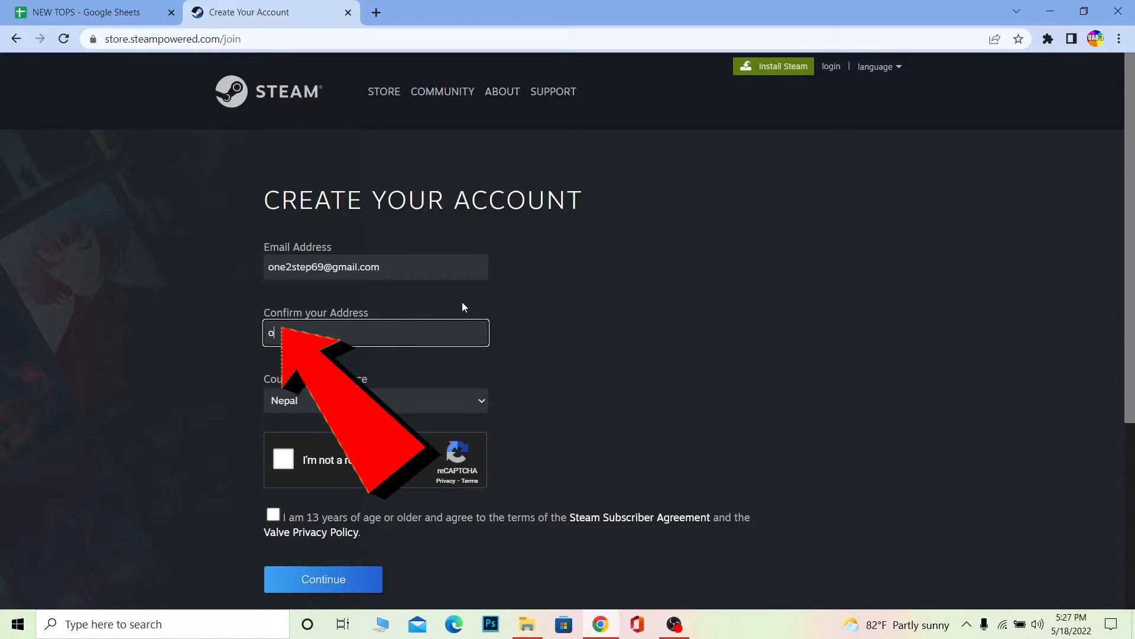
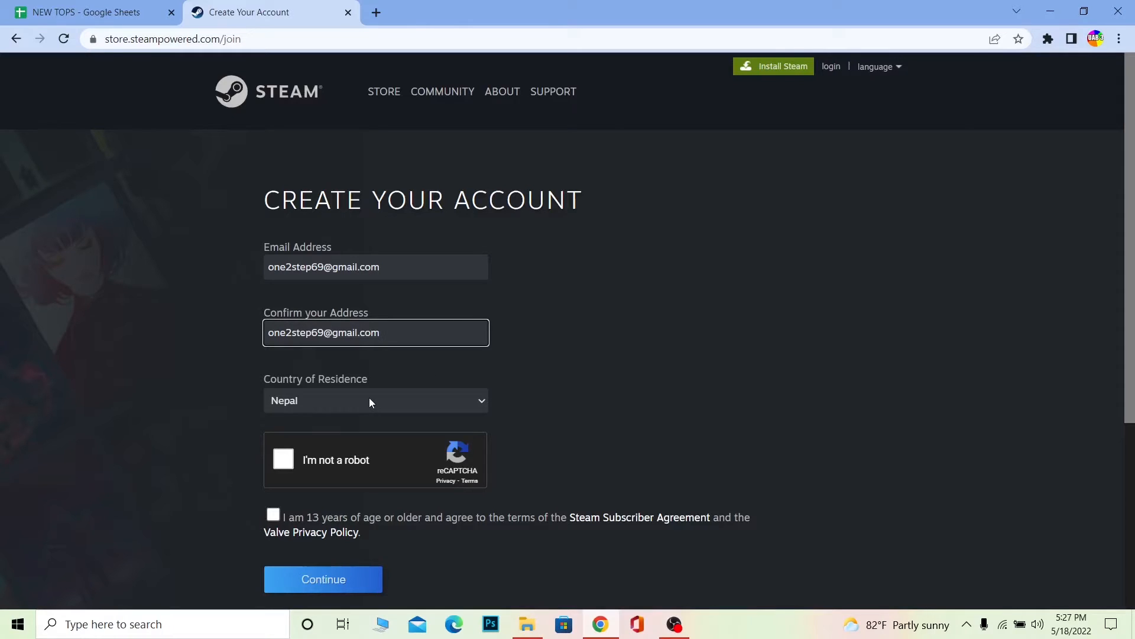
Step: Pass the reCAPTCHA traffic-light challenge and submit the email details to Steam
left_click(283, 458)
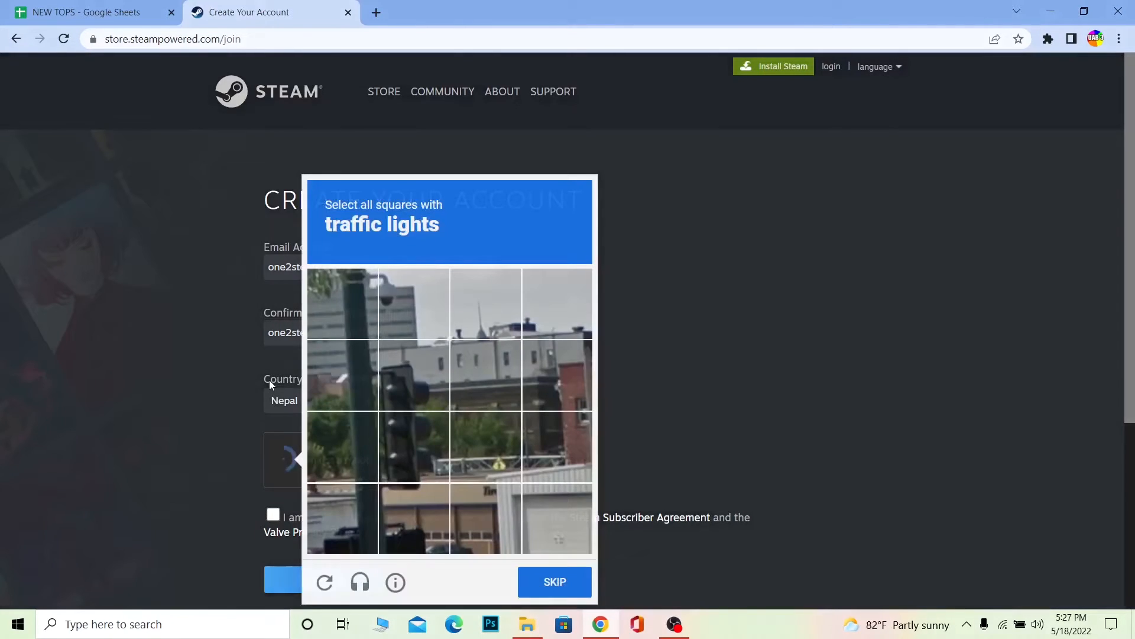
left_click(412, 447)
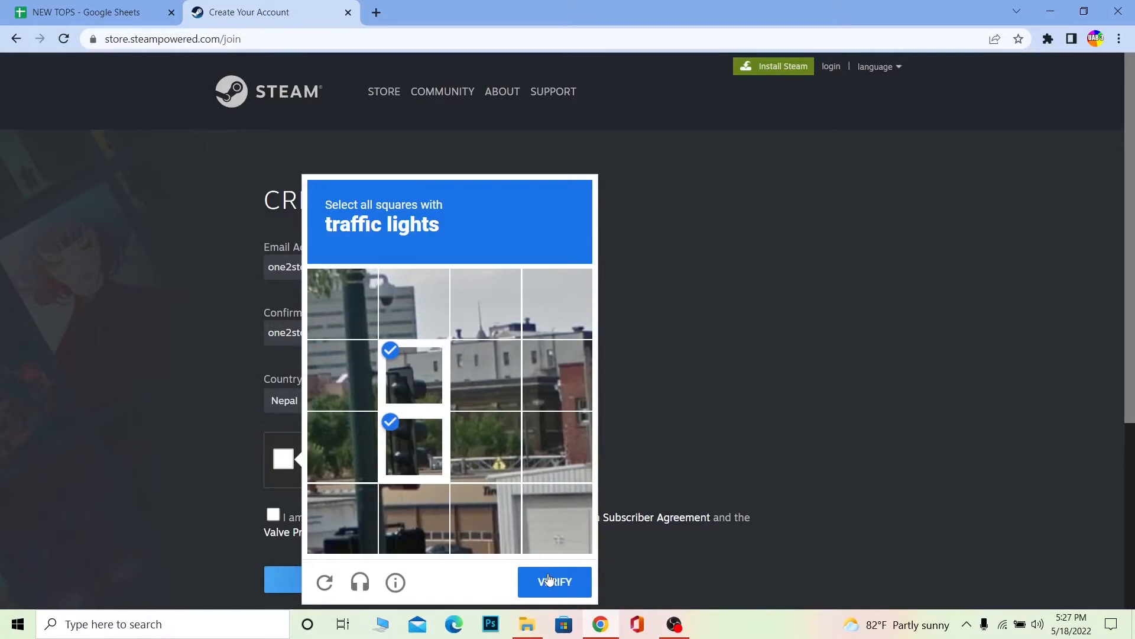
left_click(554, 581)
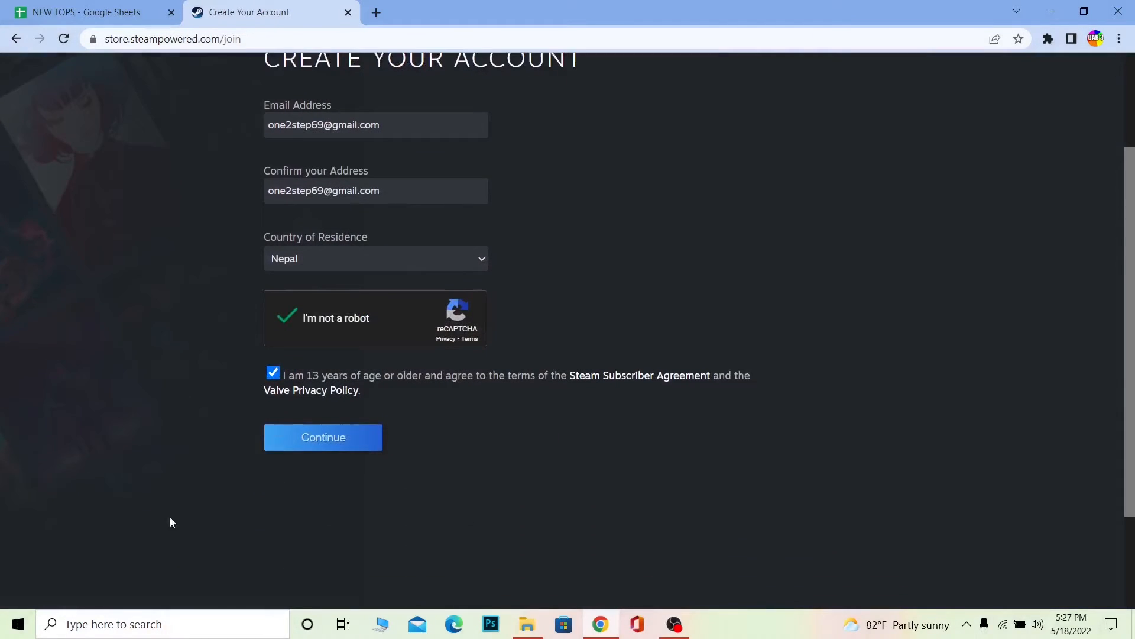
left_click(323, 437)
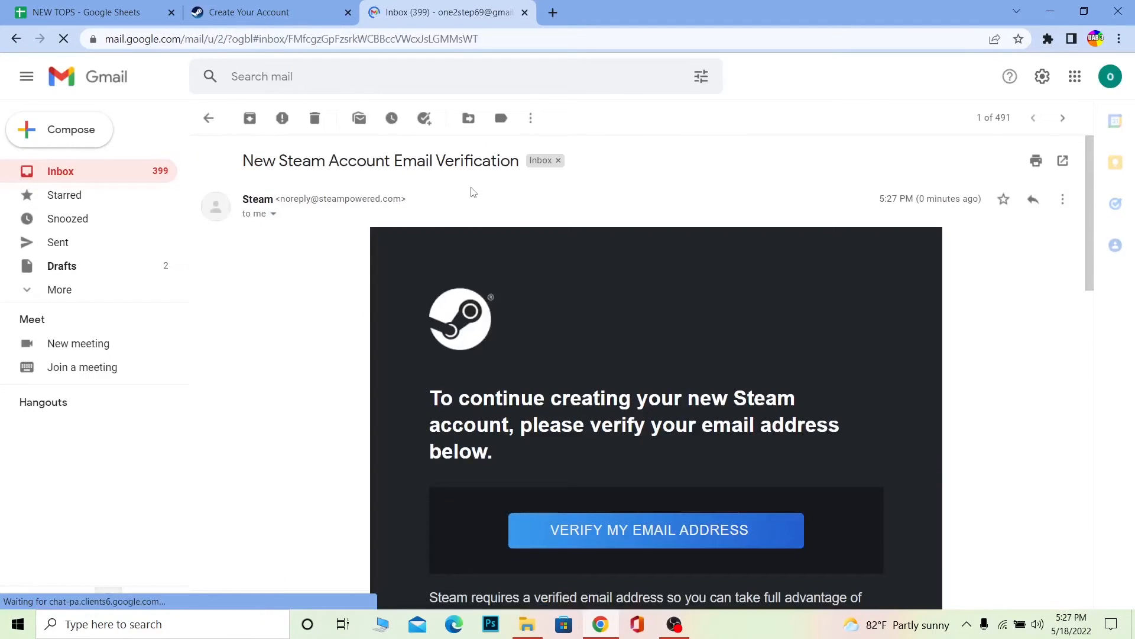
Step: Verify the email via Gmail's link, close the Email Verified tab, return to signup
left_click(654, 529)
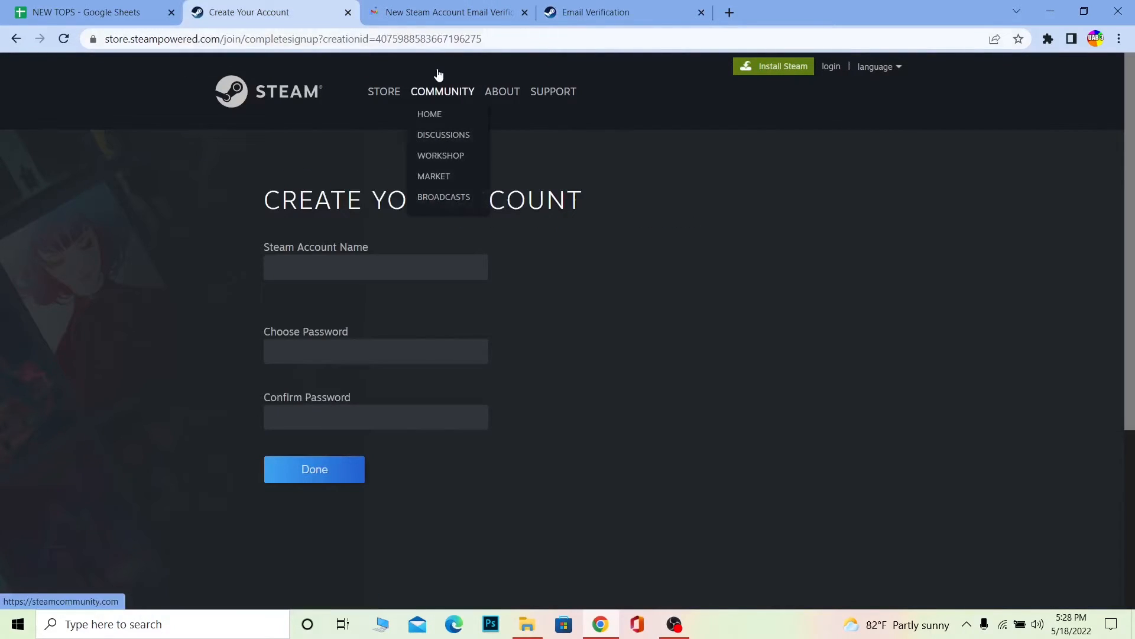
mouse_move(536, 262)
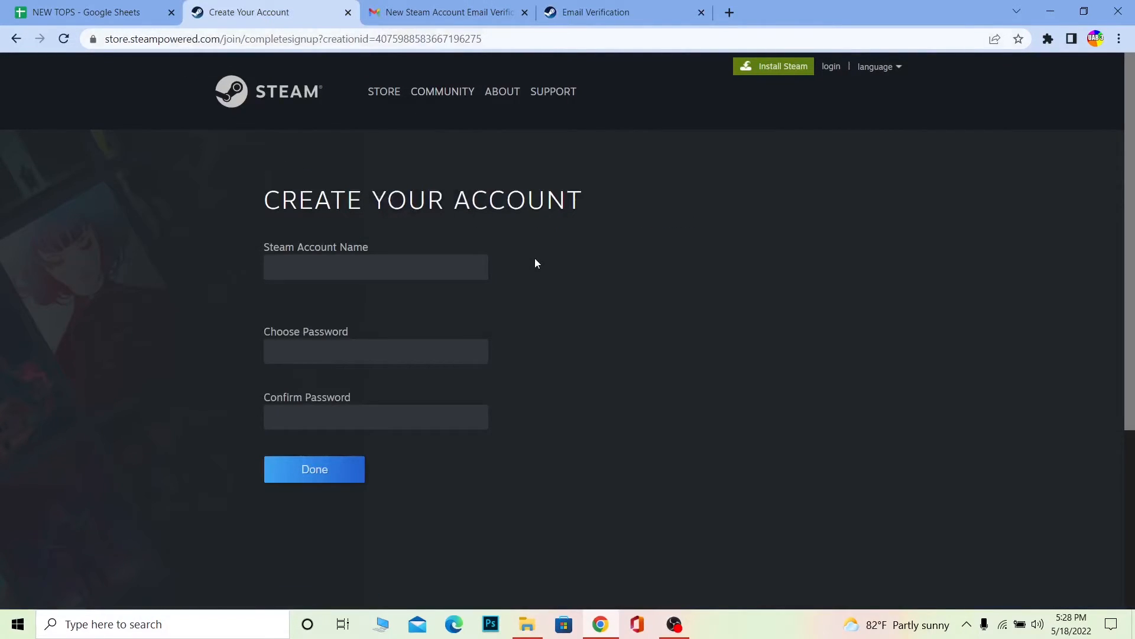
left_click(595, 12)
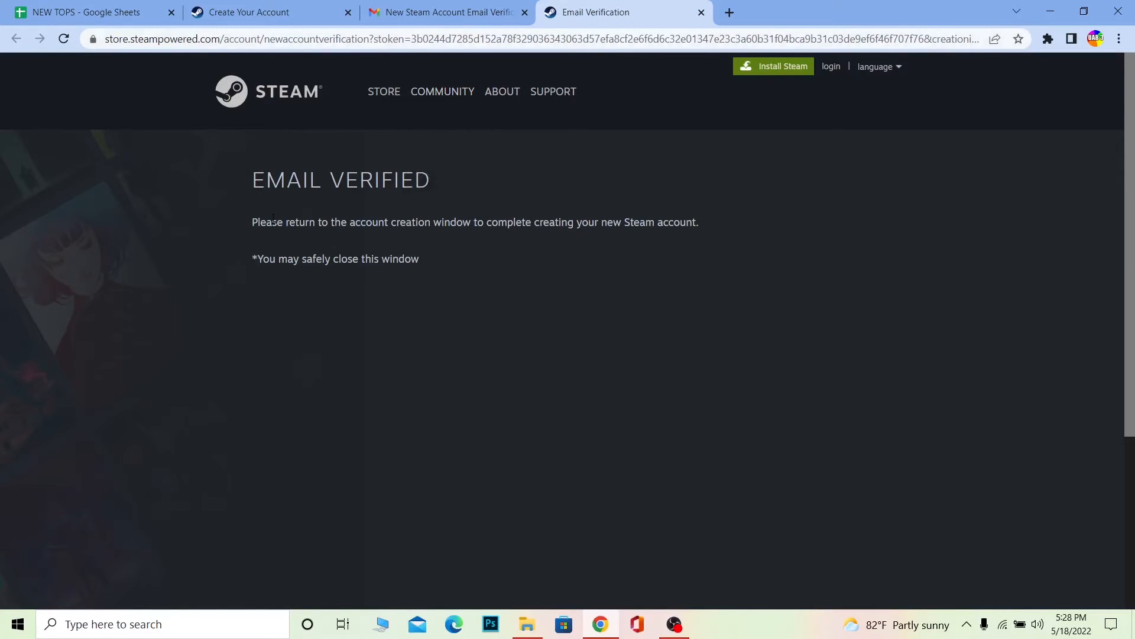
left_click(699, 12)
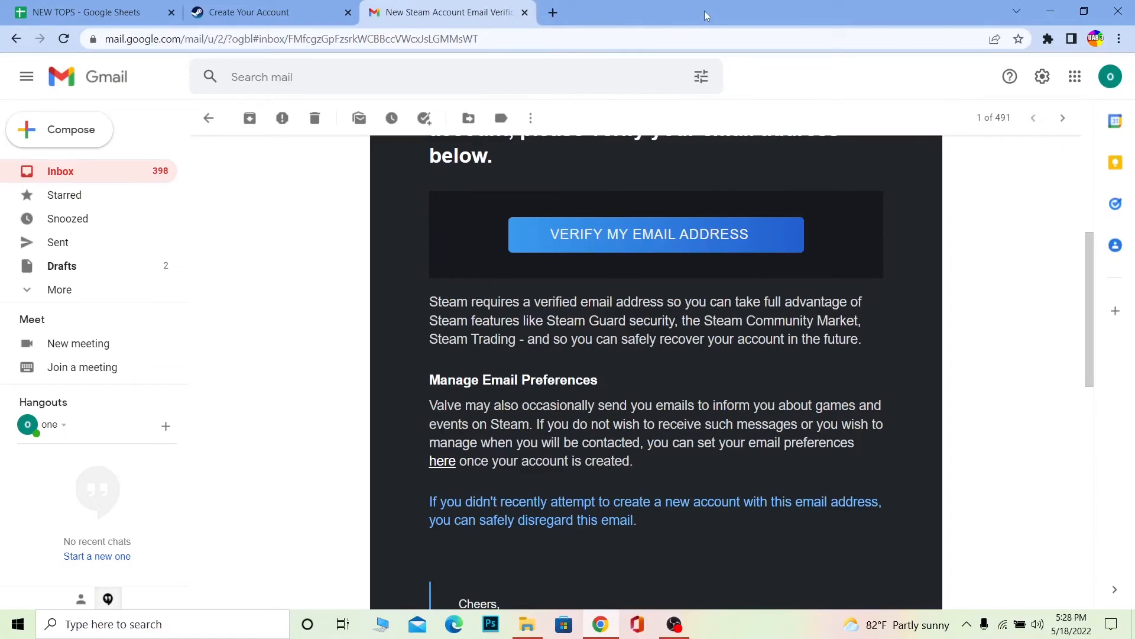
left_click(249, 12)
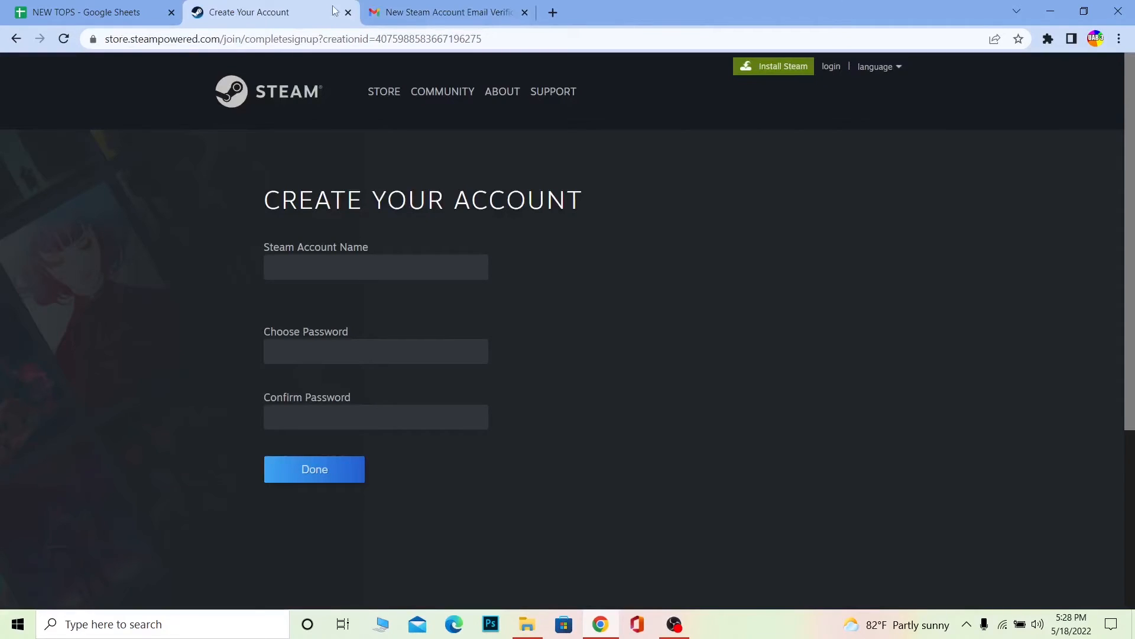
Step: Enter an account name starting 'one', set and confirm a password, and finish with Done
left_click(374, 266)
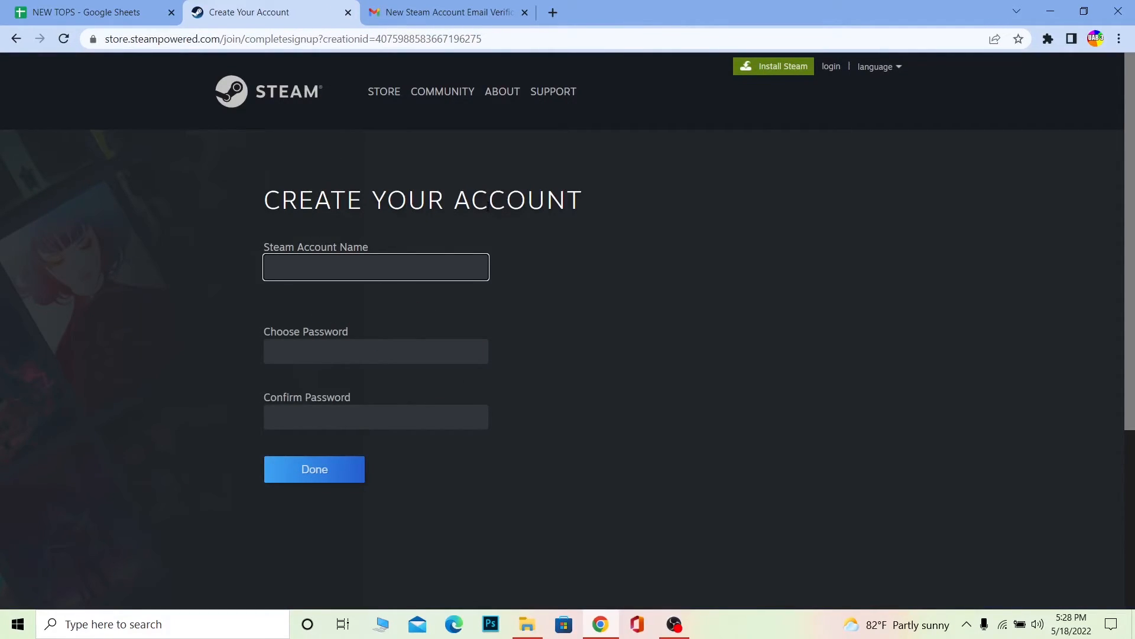
type("one")
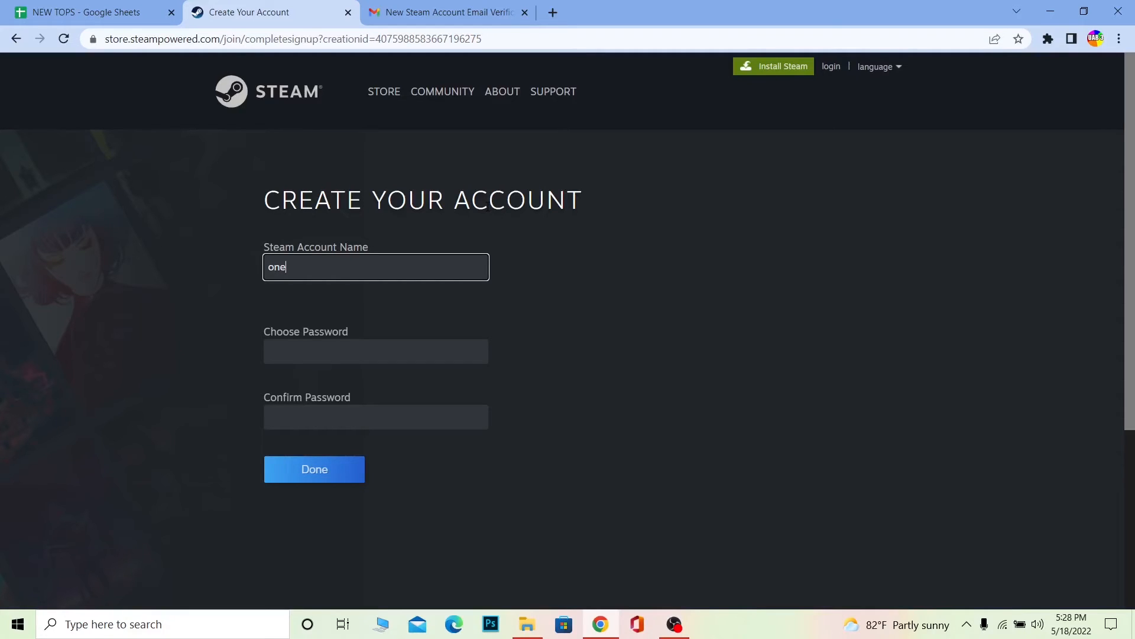
left_click(375, 351)
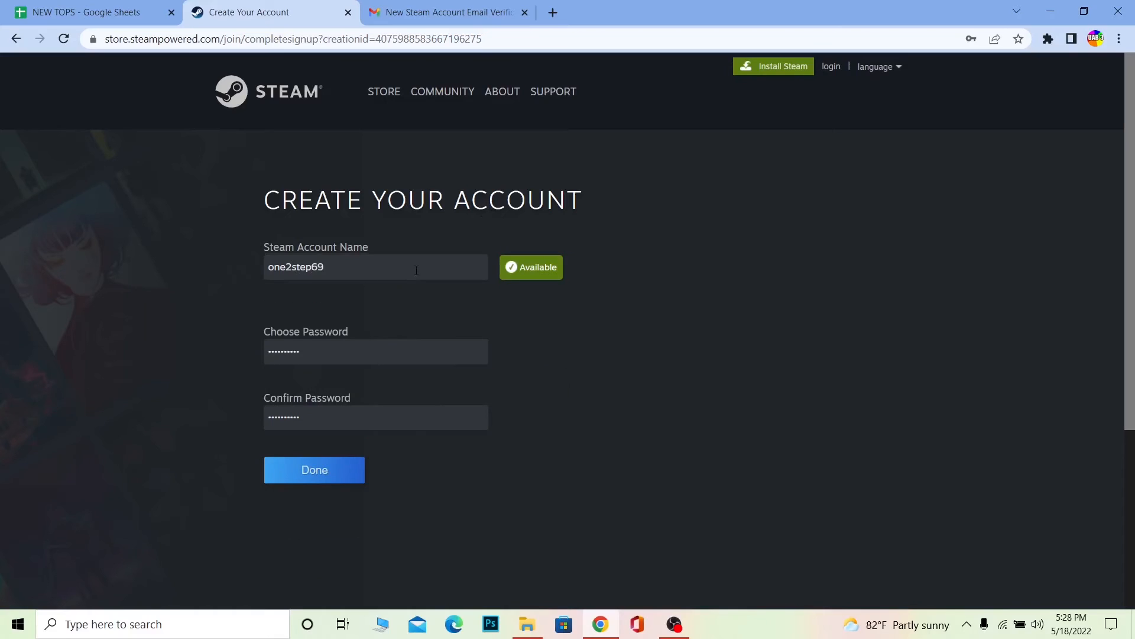
left_click(375, 417)
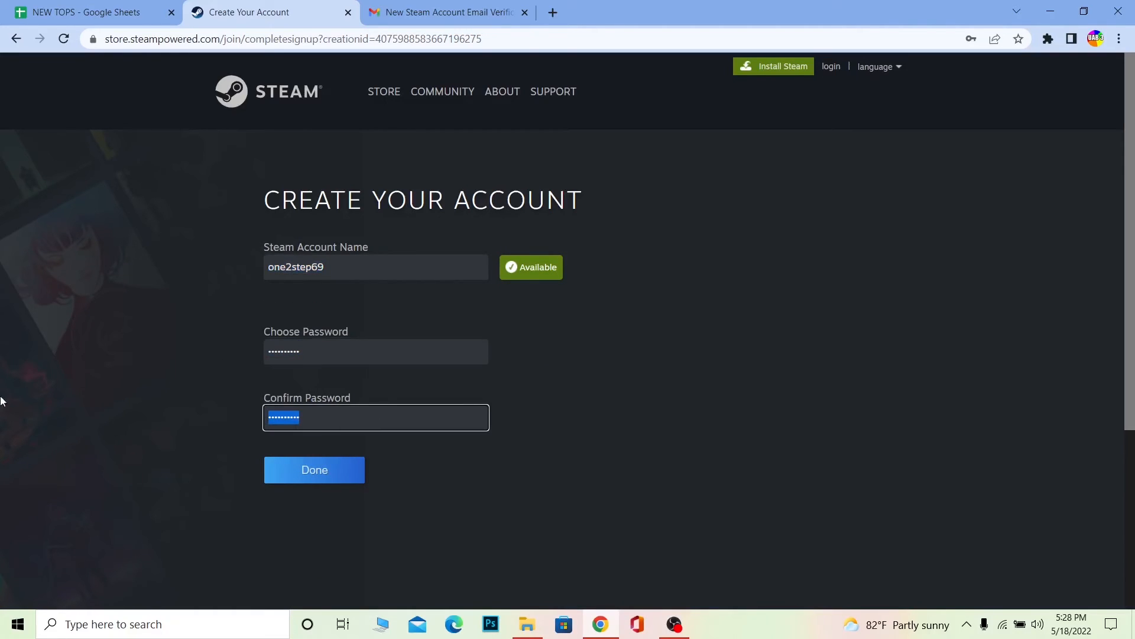
left_click(314, 469)
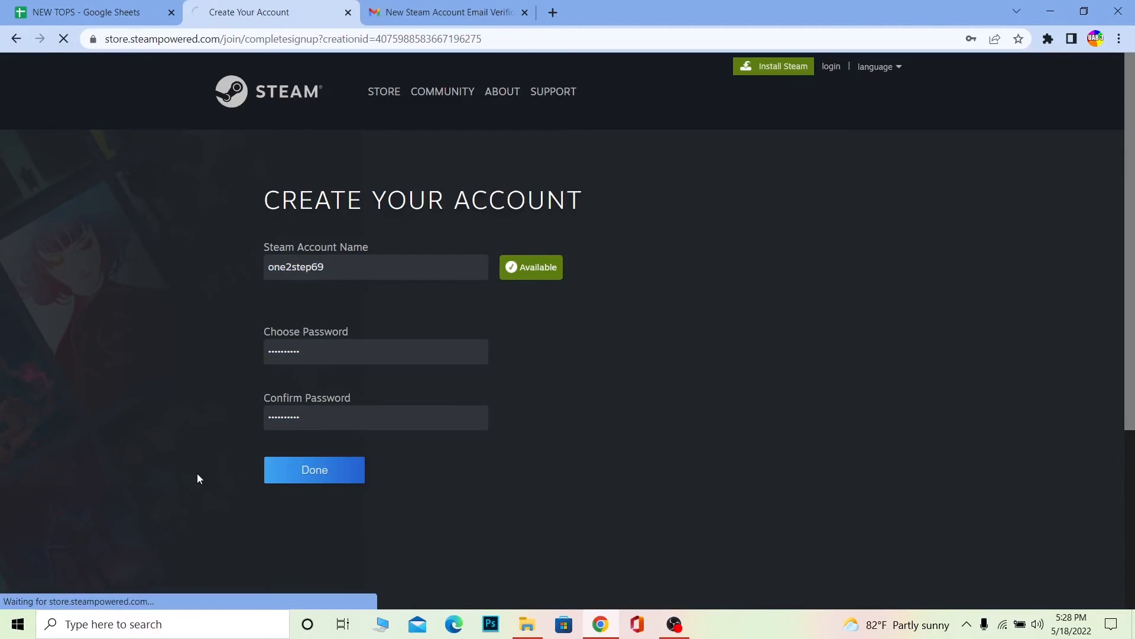
left_click(314, 468)
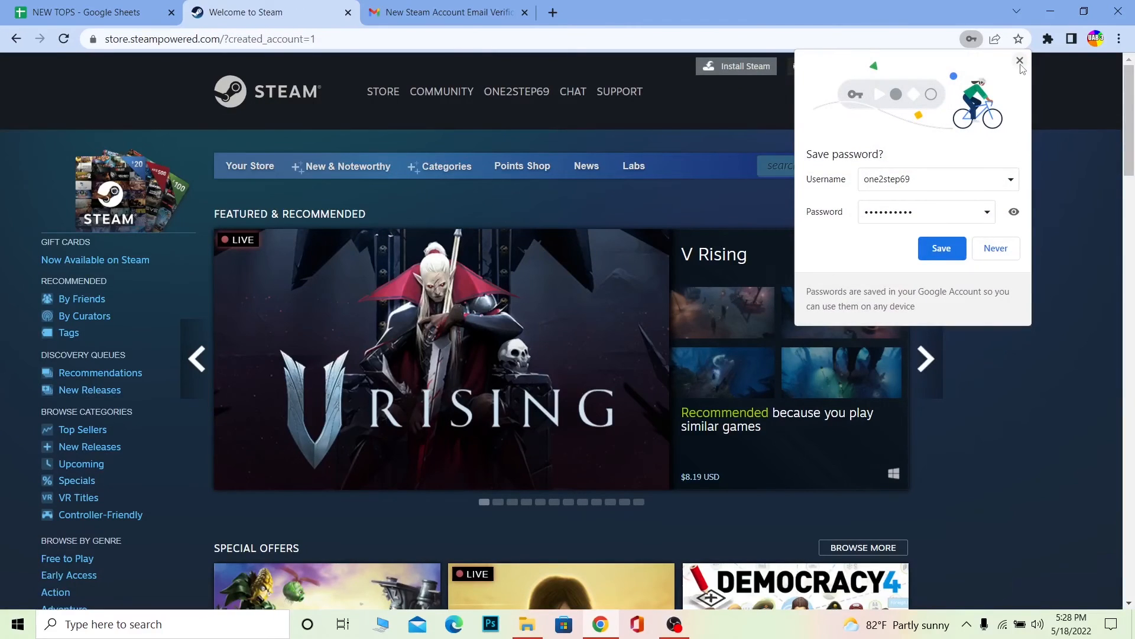
mouse_move(4, 383)
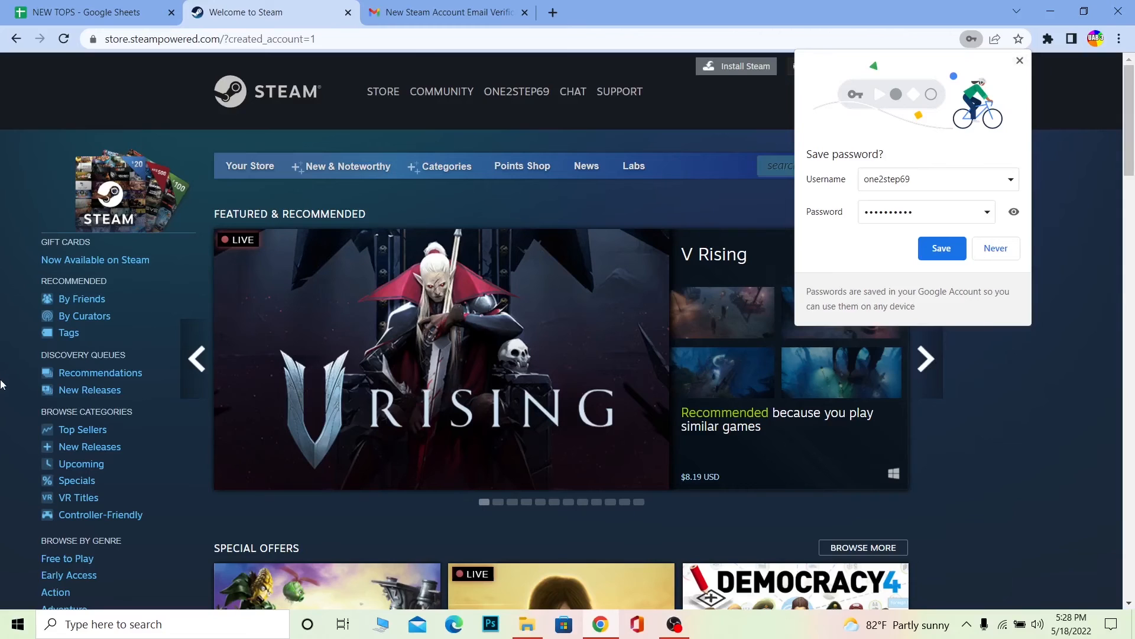
mouse_move(10, 362)
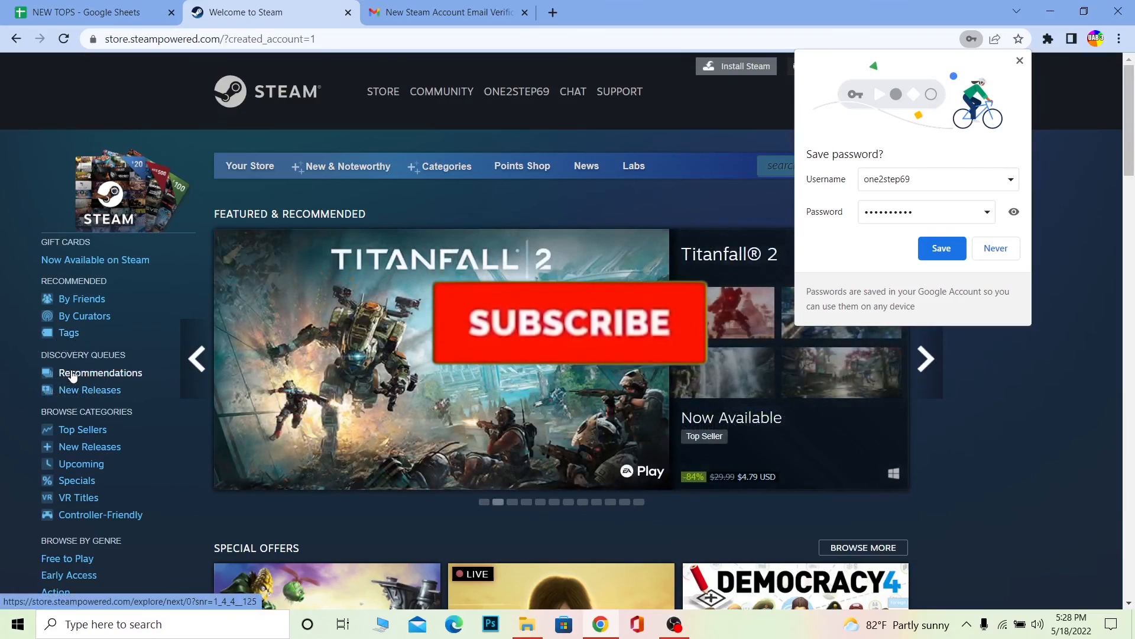
Step: View the Steam store welcome page signed in to the new account
left_click(568, 322)
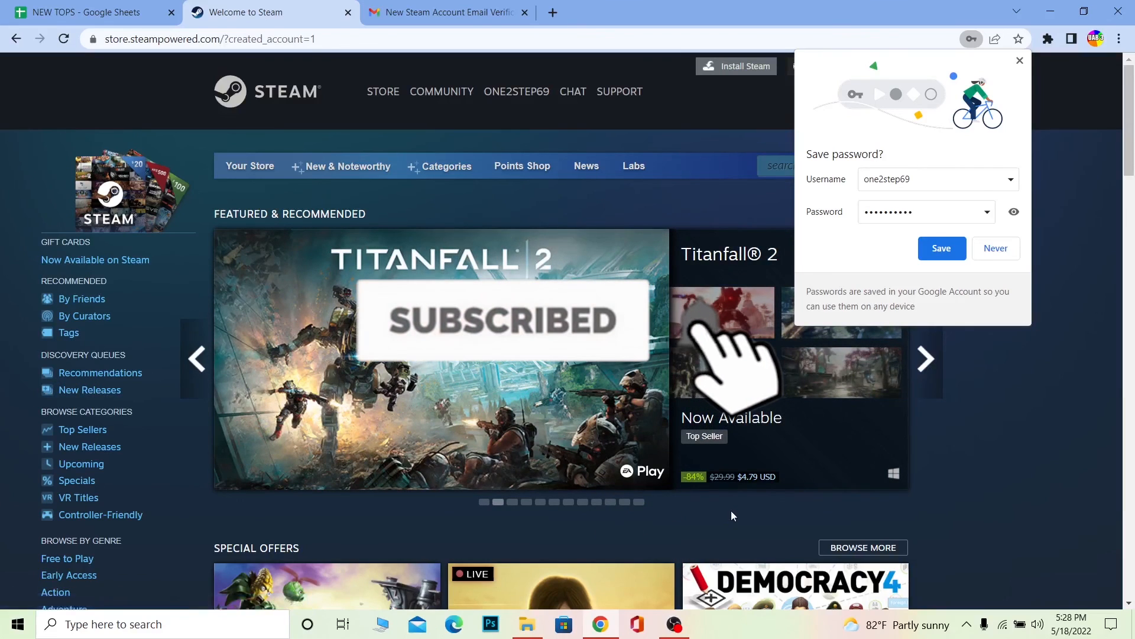